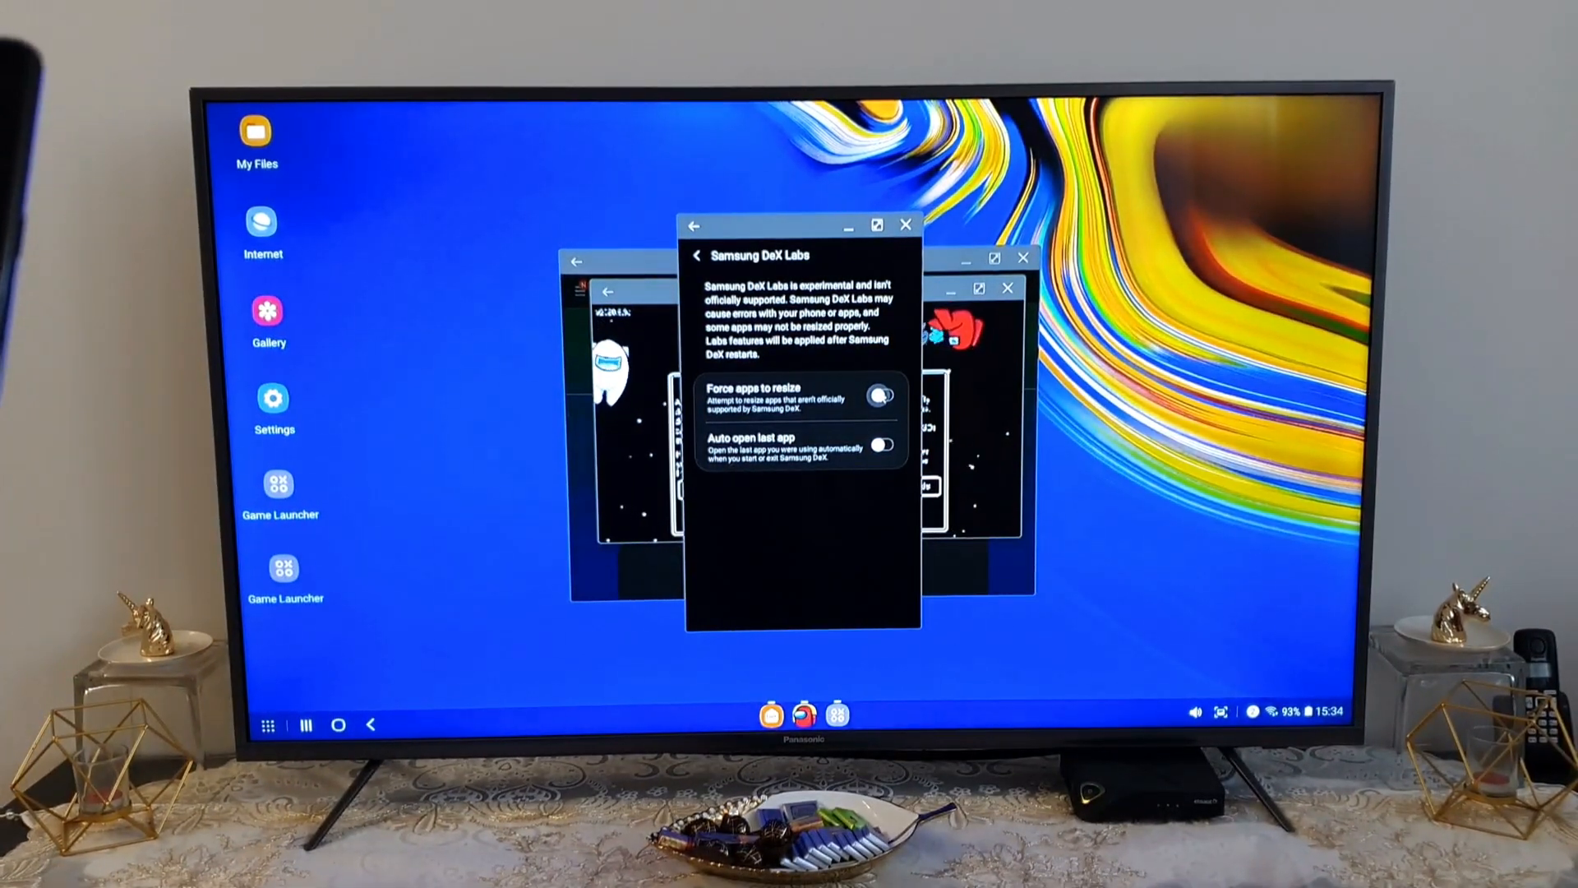
# - Enable 'Force apps to resize' in DeX Labs and close the Labs window
pyautogui.click(880, 395)
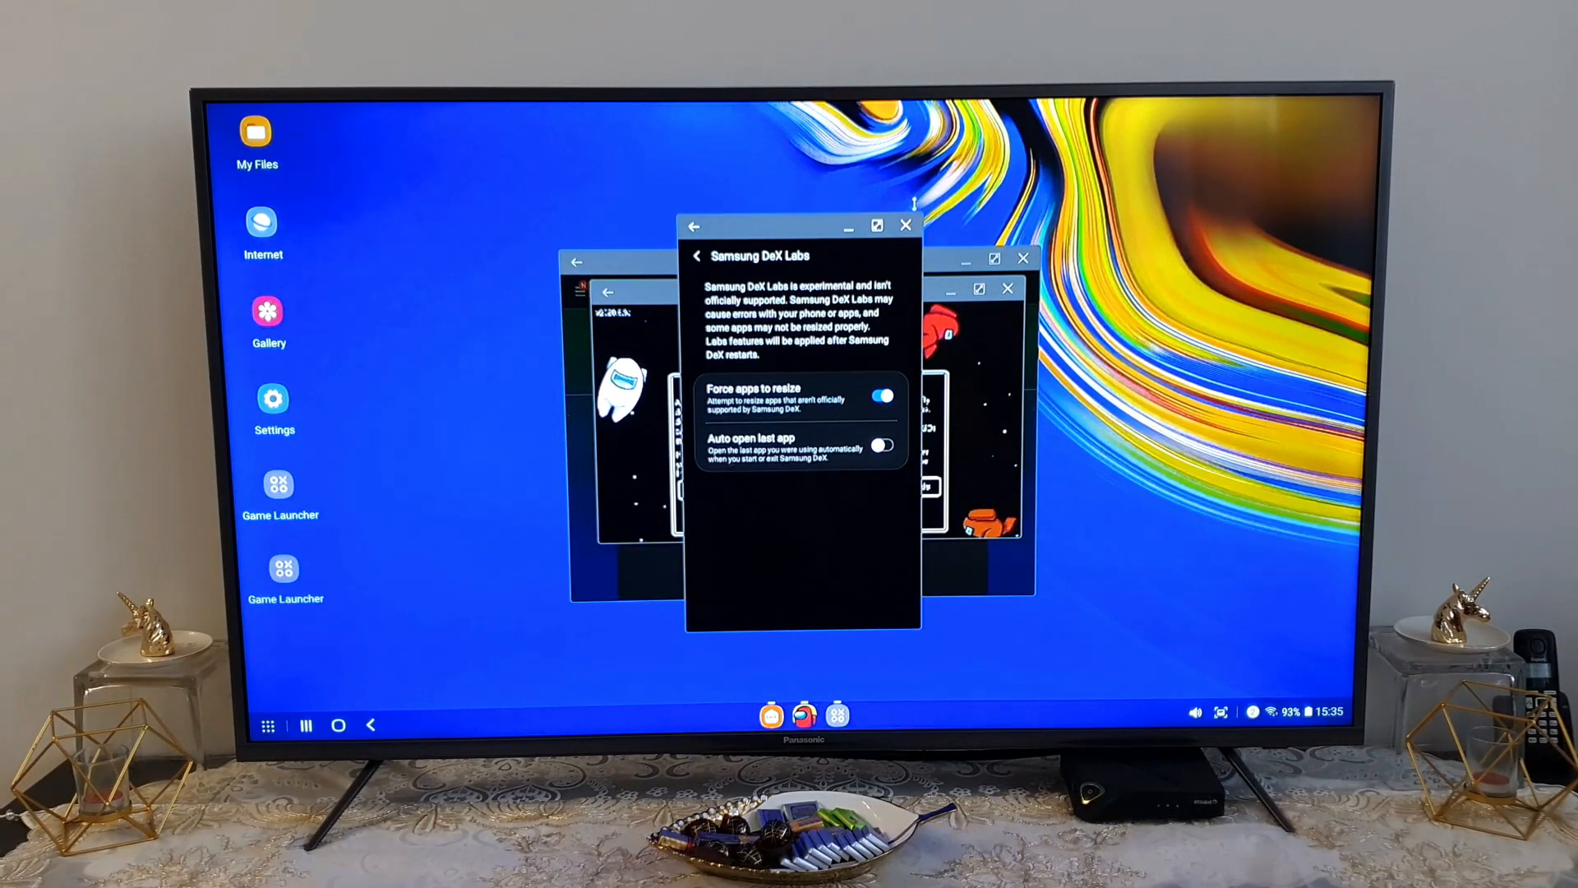
pyautogui.click(905, 224)
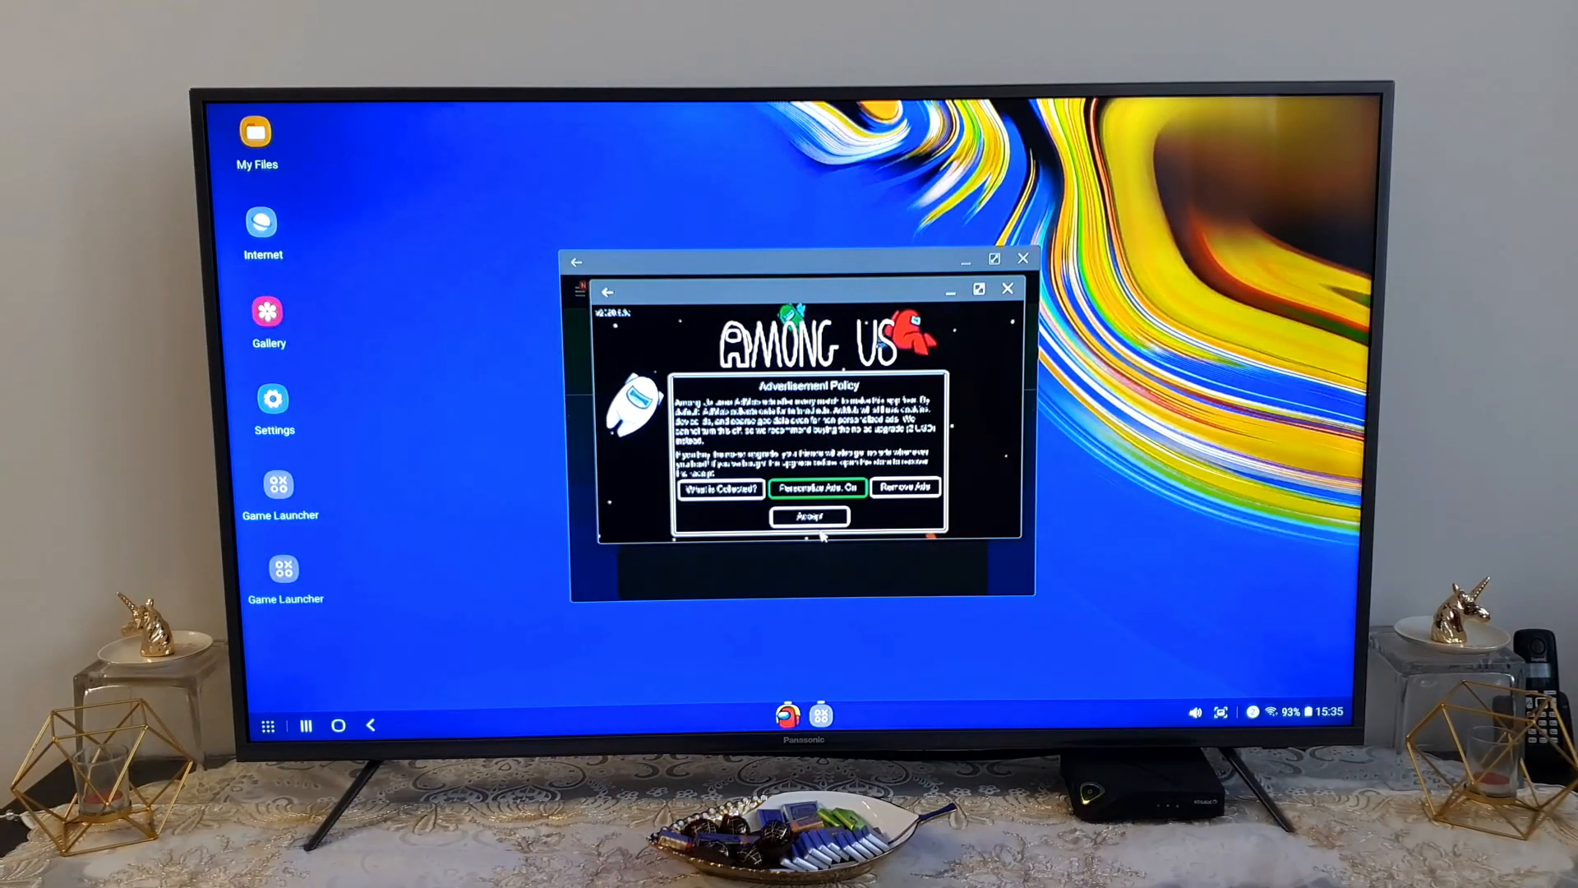
# - Accept the Among Us ad policy, restart it resizable, and maximize Google Play
pyautogui.click(809, 515)
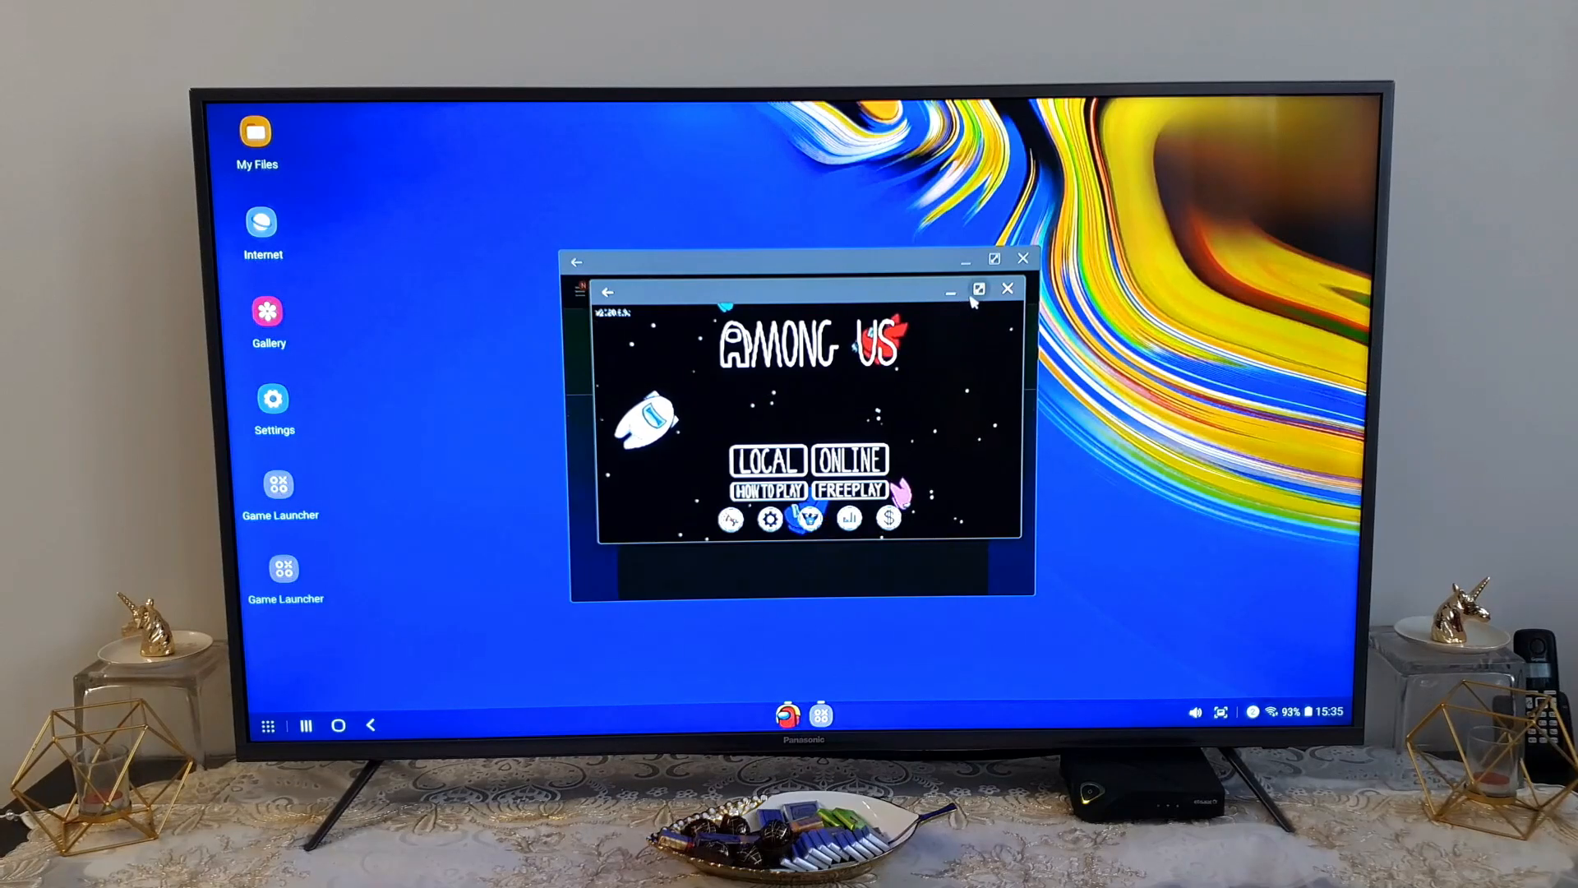
pyautogui.click(978, 289)
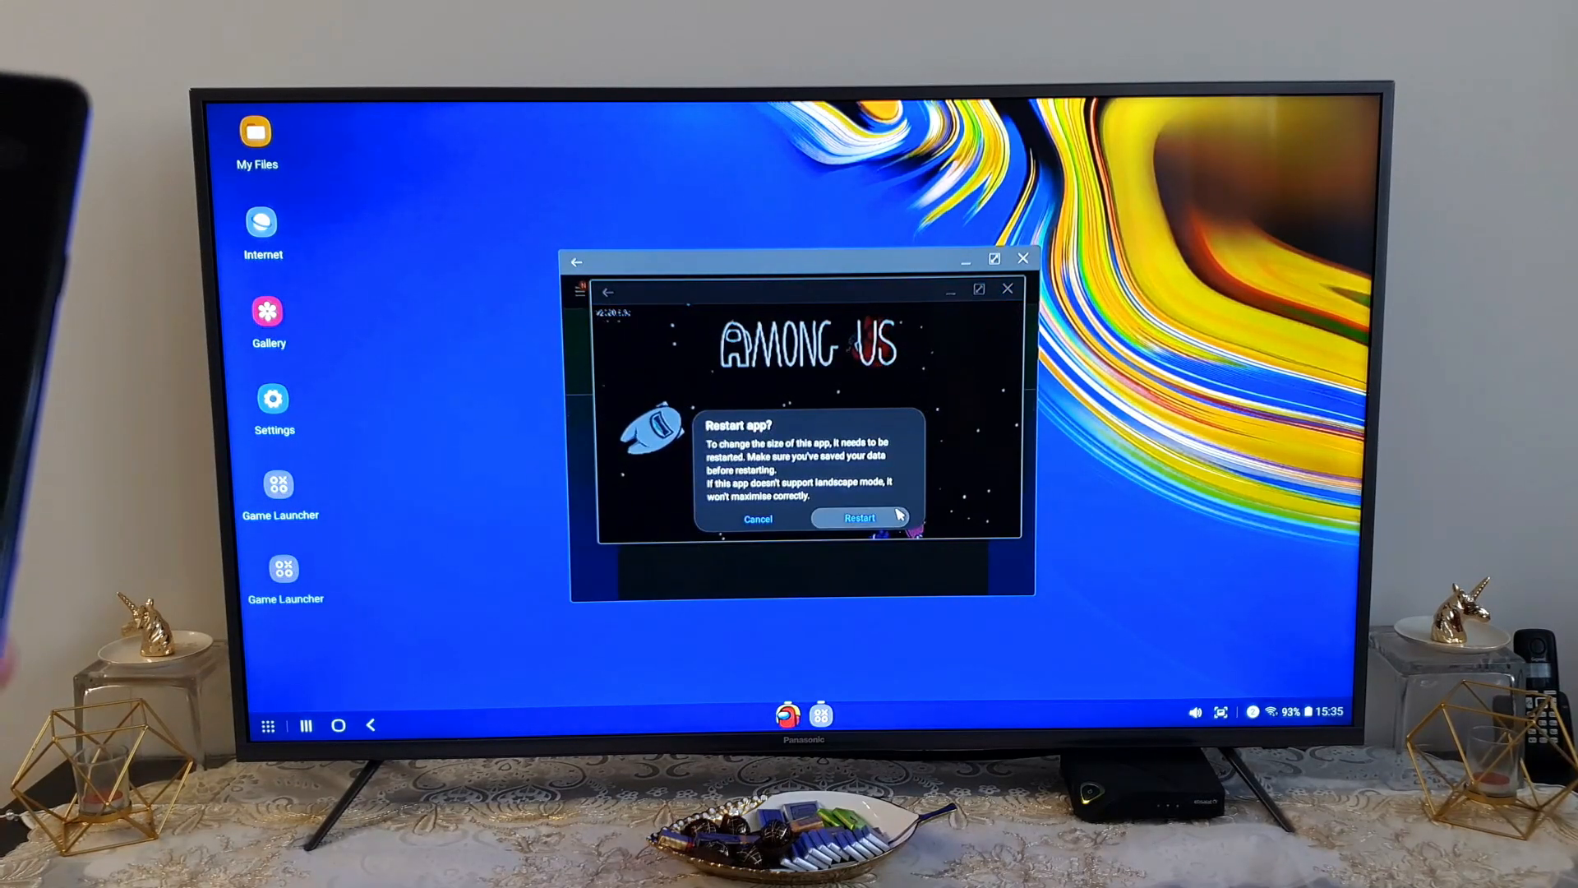
pyautogui.click(858, 518)
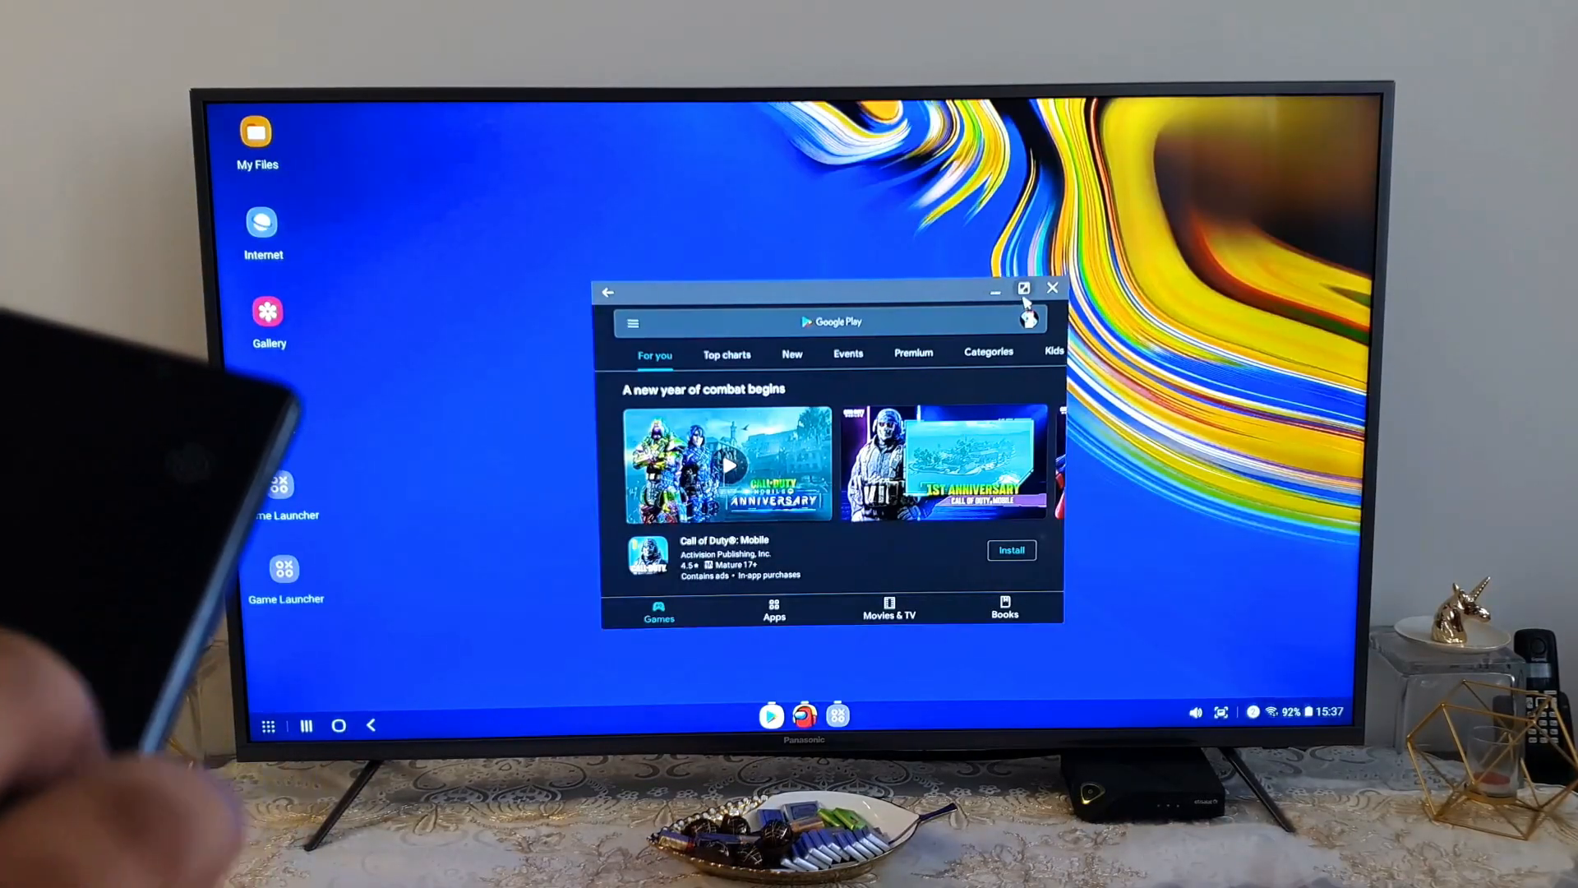
pyautogui.click(1022, 288)
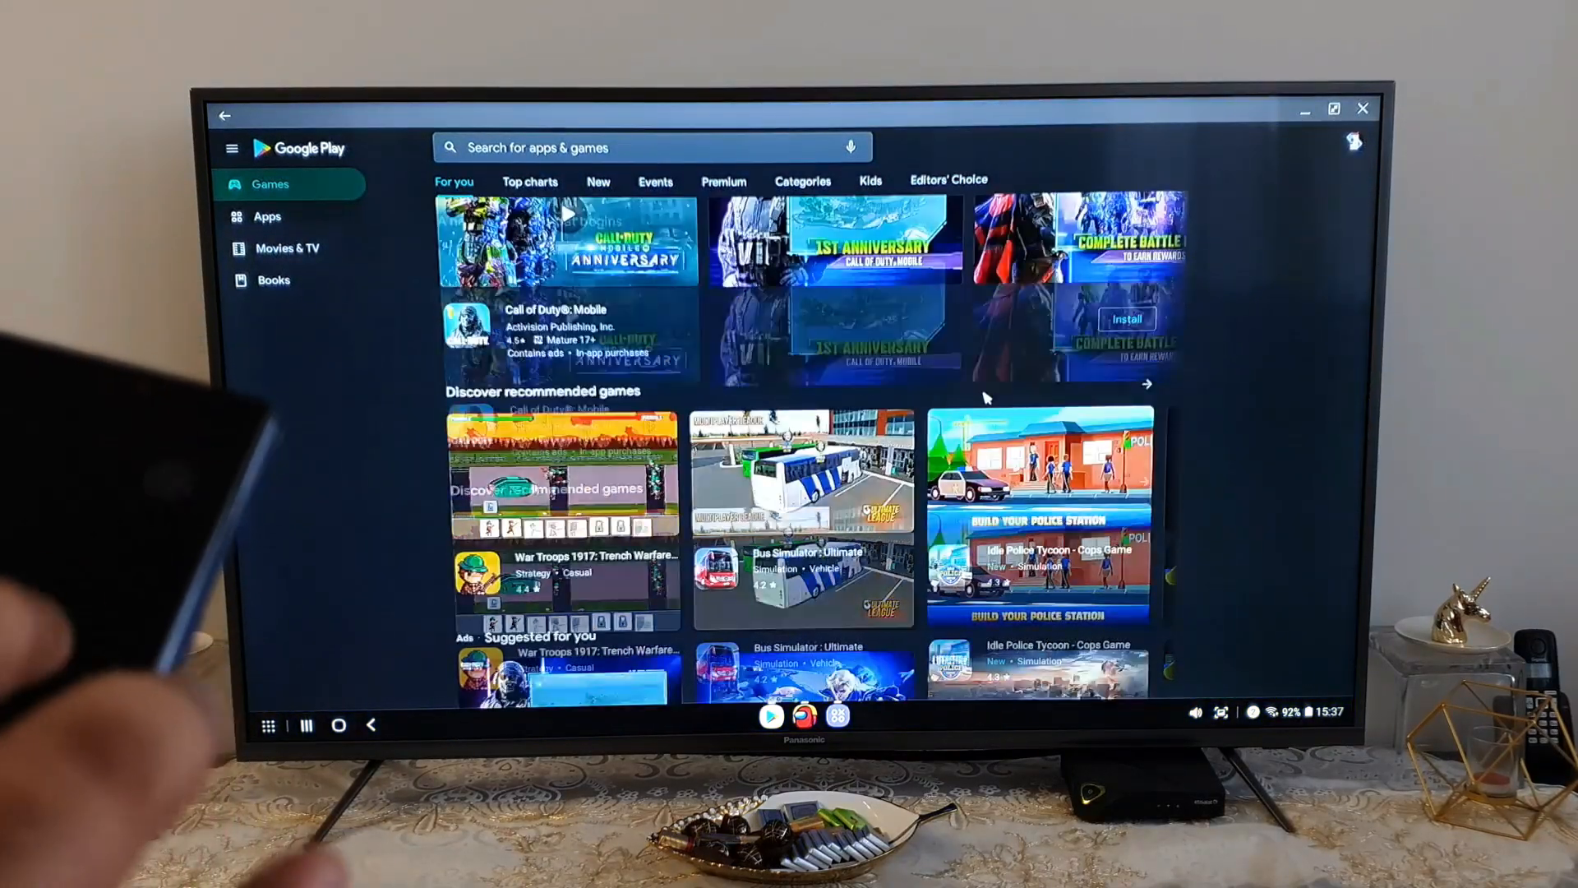